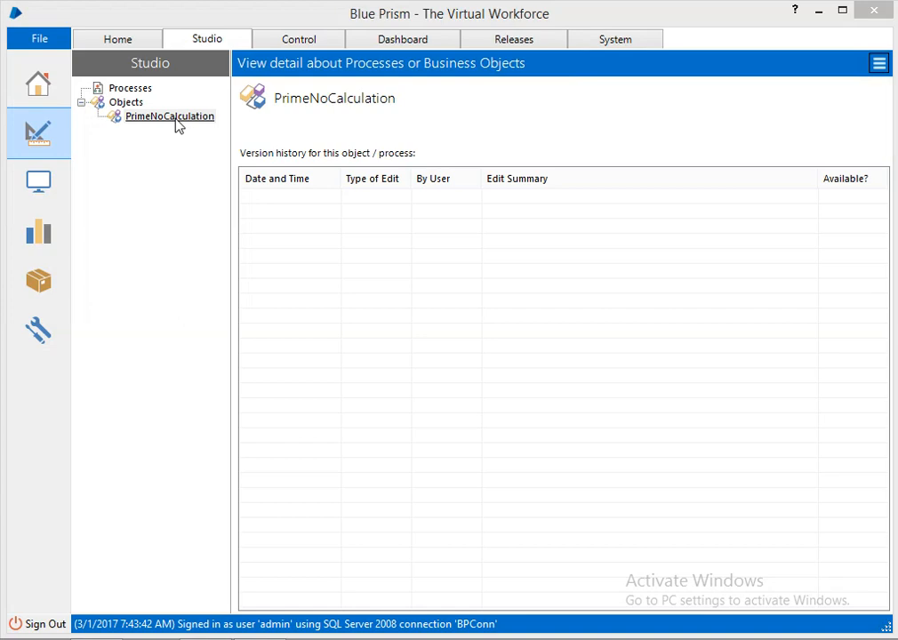
Step: Open the PrimeNoCalculation business object in Object Studio
{"action": "double_click", "coordinate": [169, 117]}
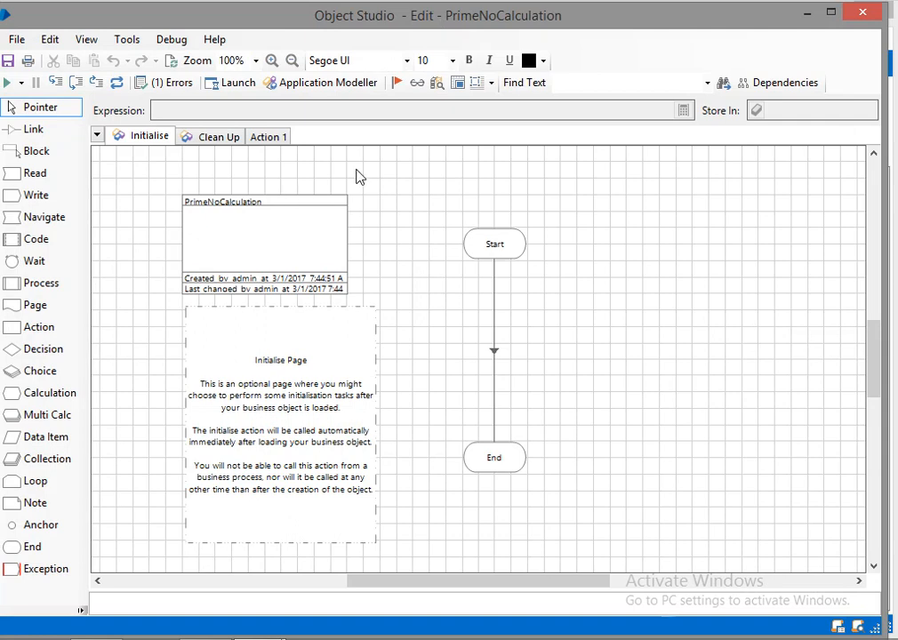
{"action": "mouse_move", "coordinate": [345, 263]}
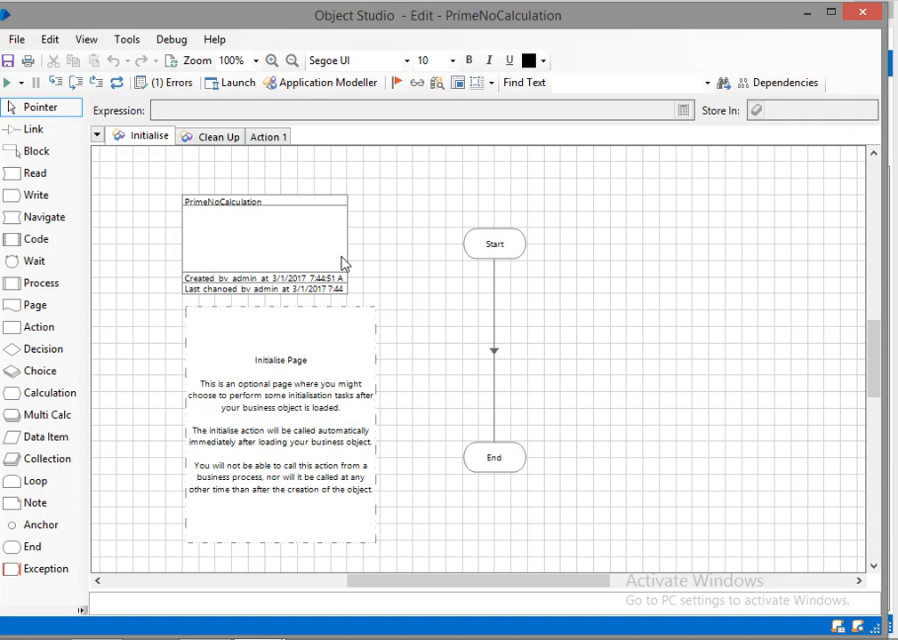
Step: Set the business object's code language to C# in its Properties under Code Options
{"action": "right_click", "coordinate": [264, 240]}
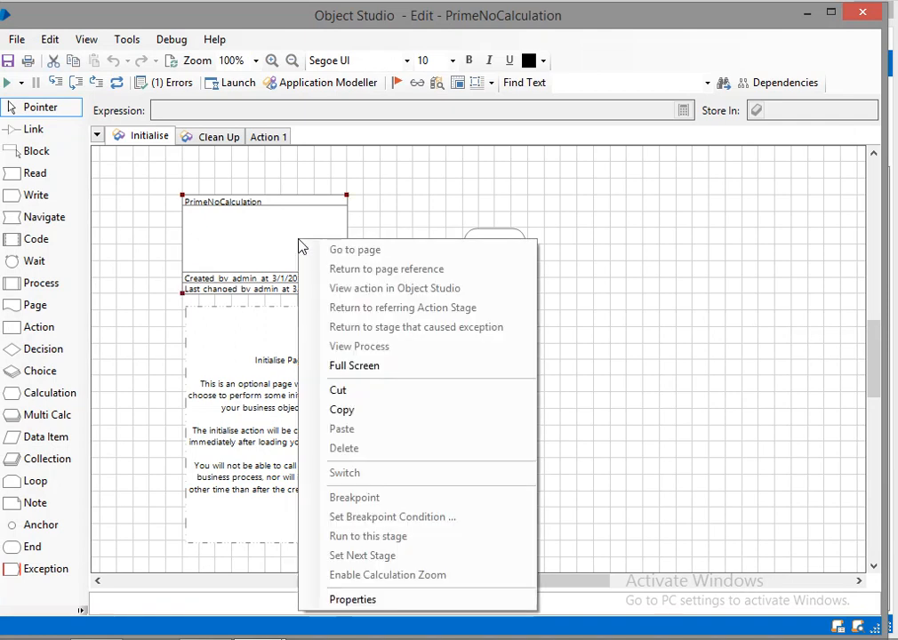
{"action": "left_click", "coordinate": [352, 599]}
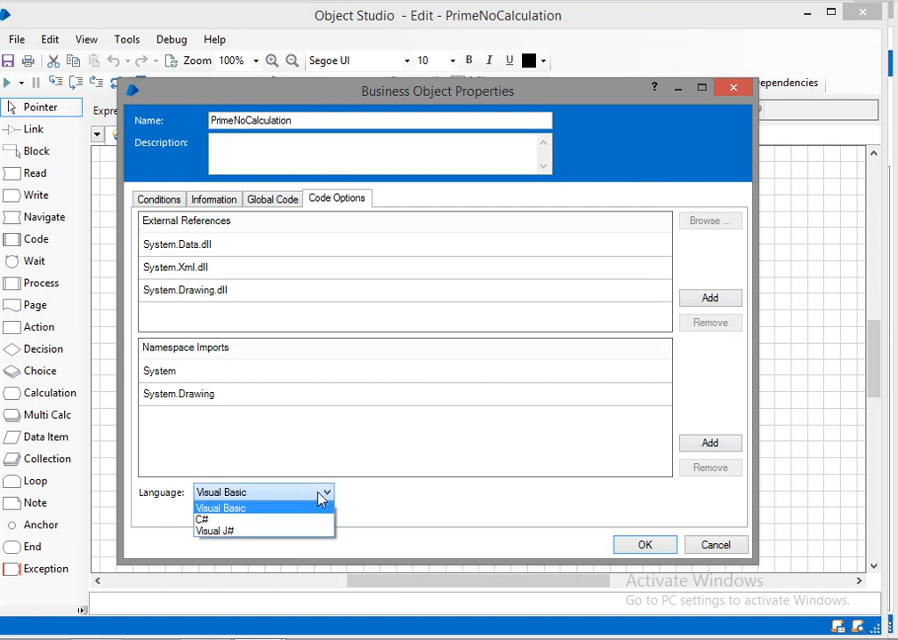
{"action": "left_click", "coordinate": [199, 519]}
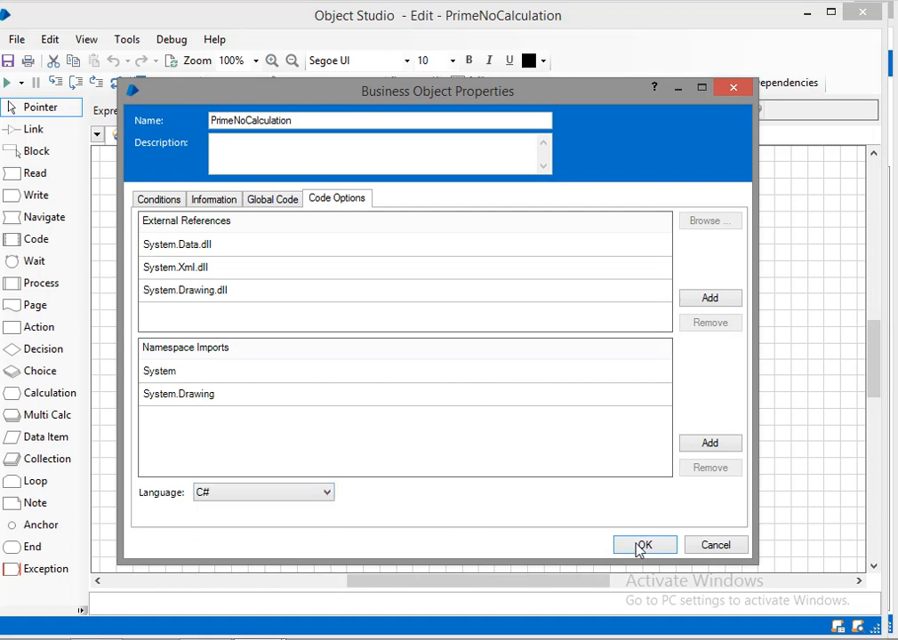
{"action": "left_click", "coordinate": [644, 544]}
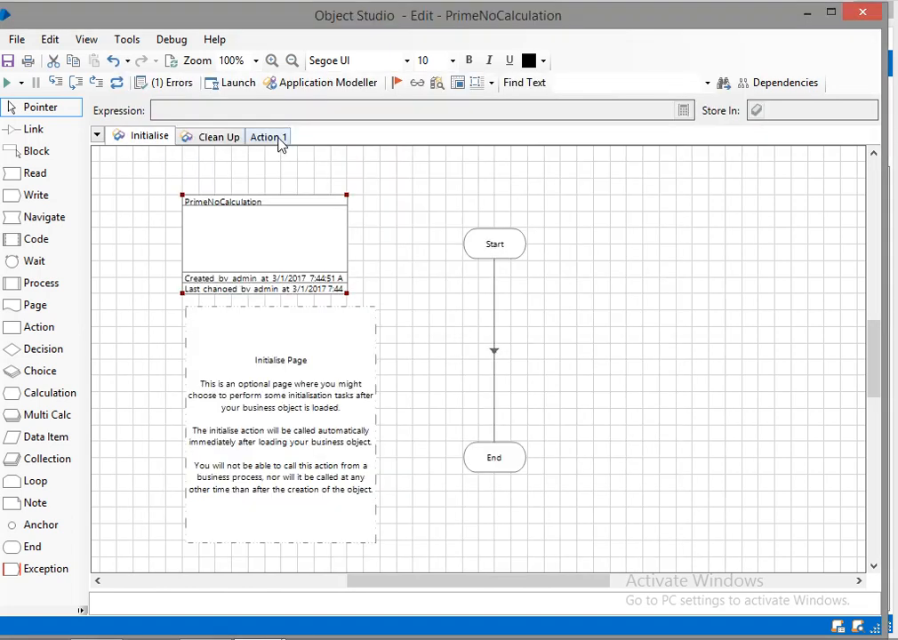
Step: Add a Code stage on the Action 1 page and name it IsPrime
{"action": "left_click", "coordinate": [267, 136]}
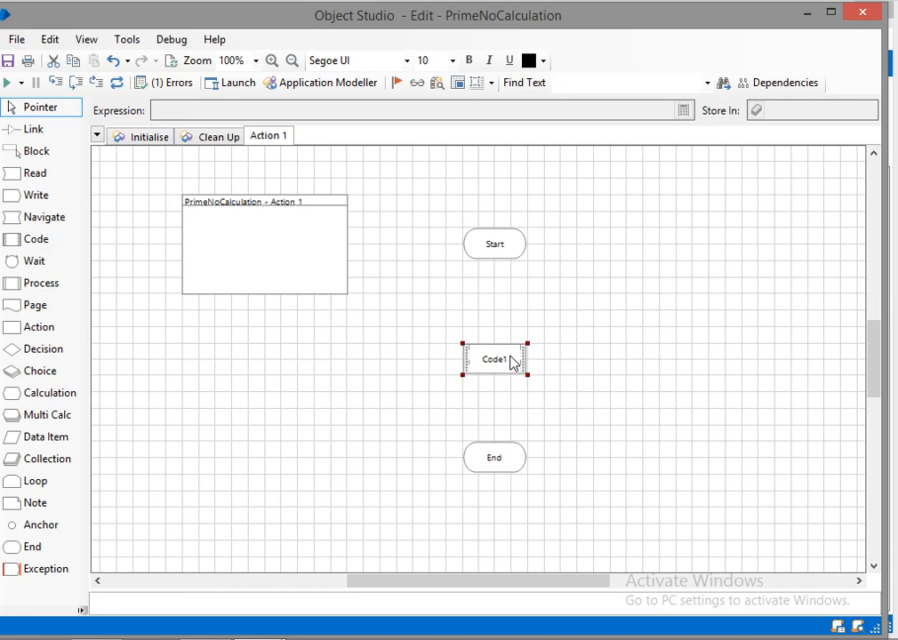
{"action": "double_click", "coordinate": [494, 359]}
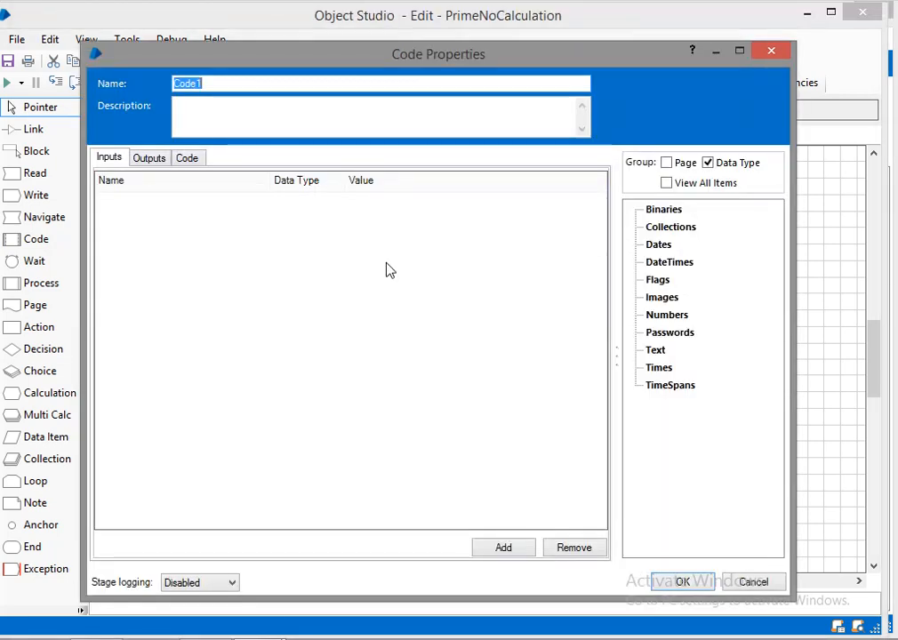
{"action": "type", "text": "Cod"}
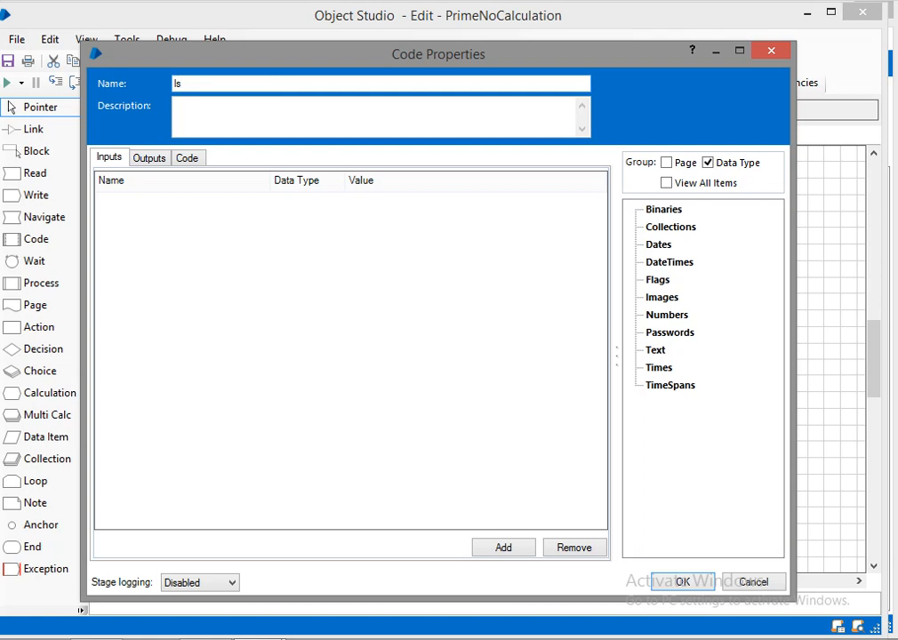
{"action": "type", "text": "Prime"}
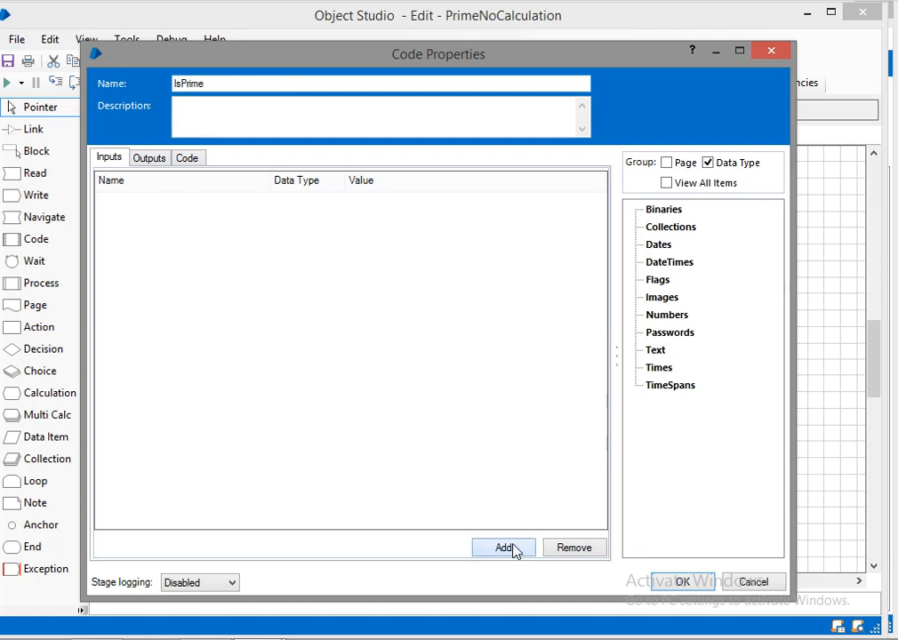
Step: Add a Number input named inValue with value 10 to the IsPrime stage
{"action": "left_click", "coordinate": [503, 548]}
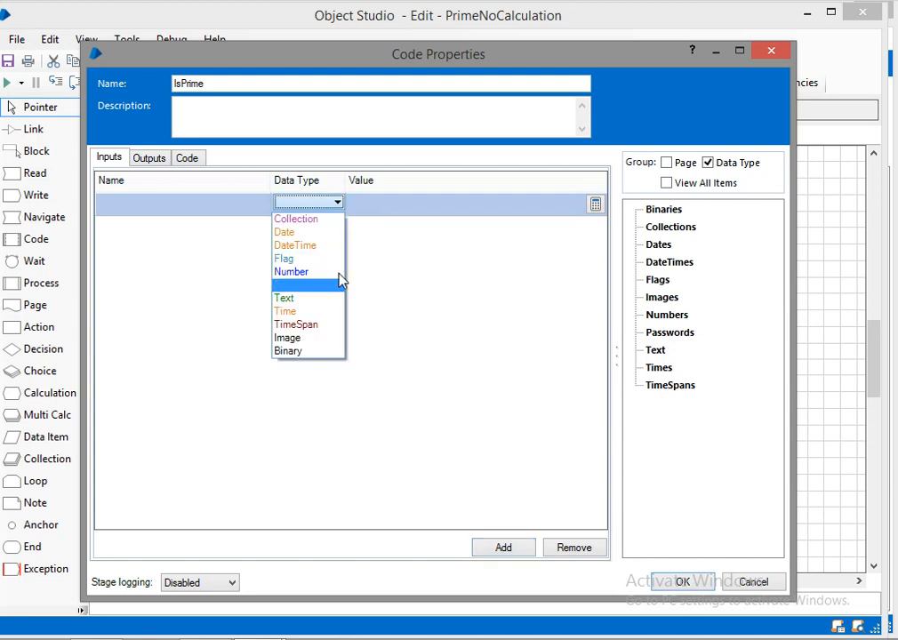
{"action": "left_click", "coordinate": [291, 270]}
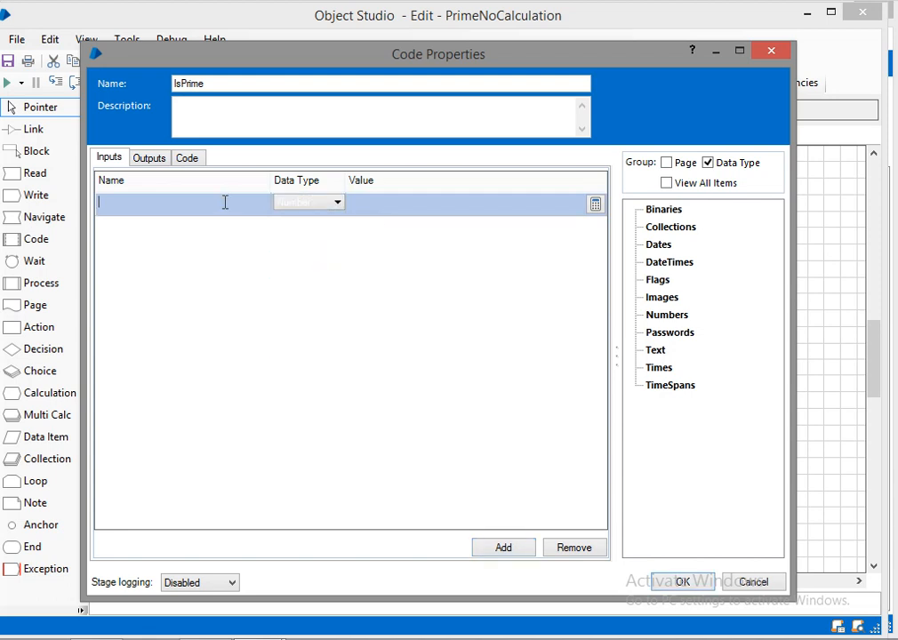
{"action": "type", "text": "inValue"}
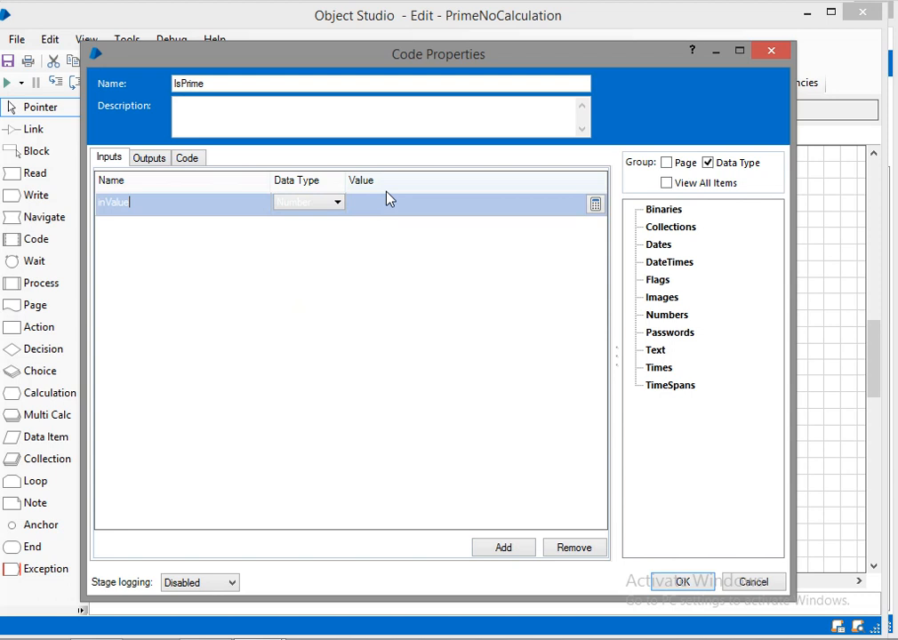
{"action": "type", "text": "10"}
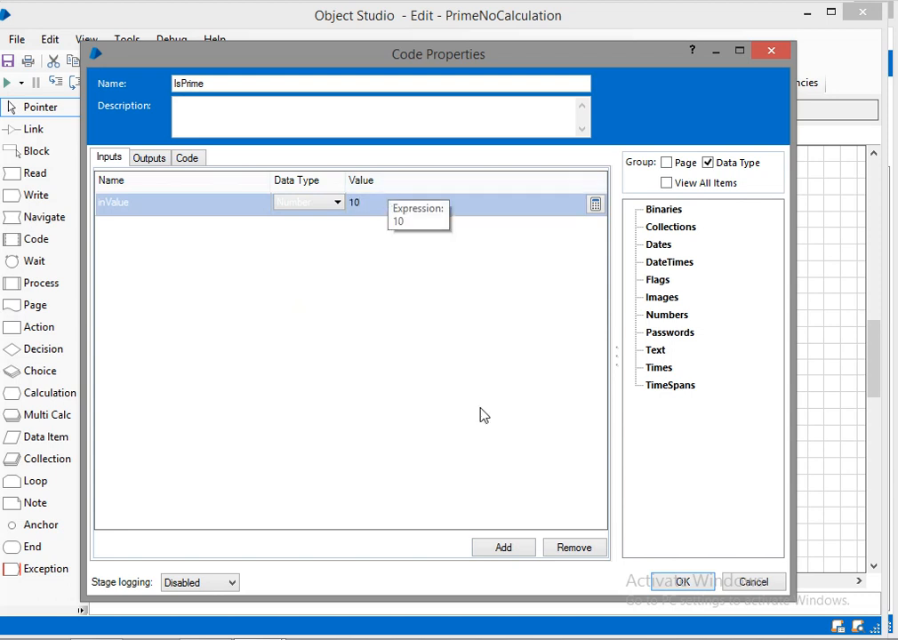
{"action": "left_click", "coordinate": [149, 156]}
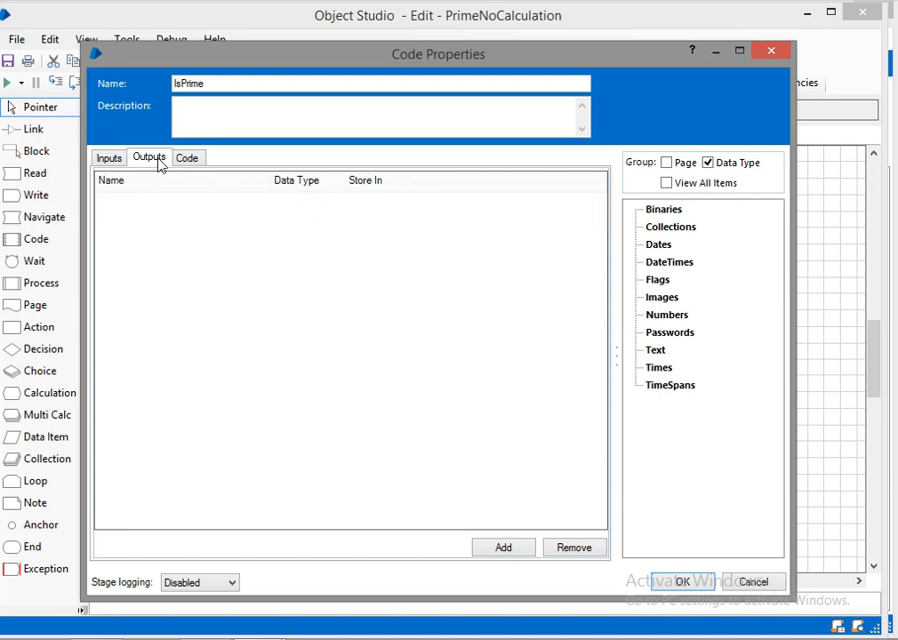
Step: Add a Flag output named outValue stored in the outValue data item
{"action": "left_click", "coordinate": [503, 548]}
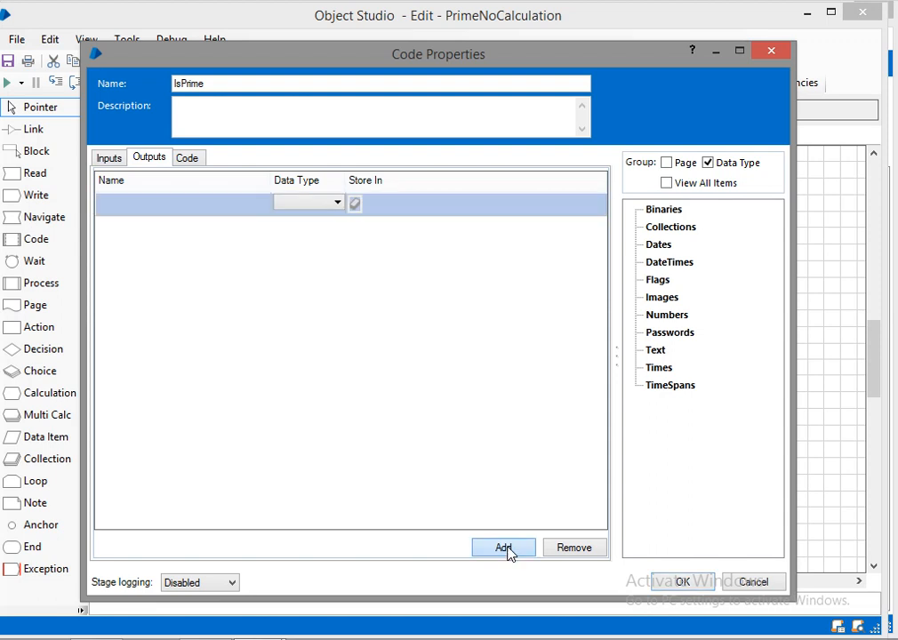
{"action": "left_click", "coordinate": [503, 548]}
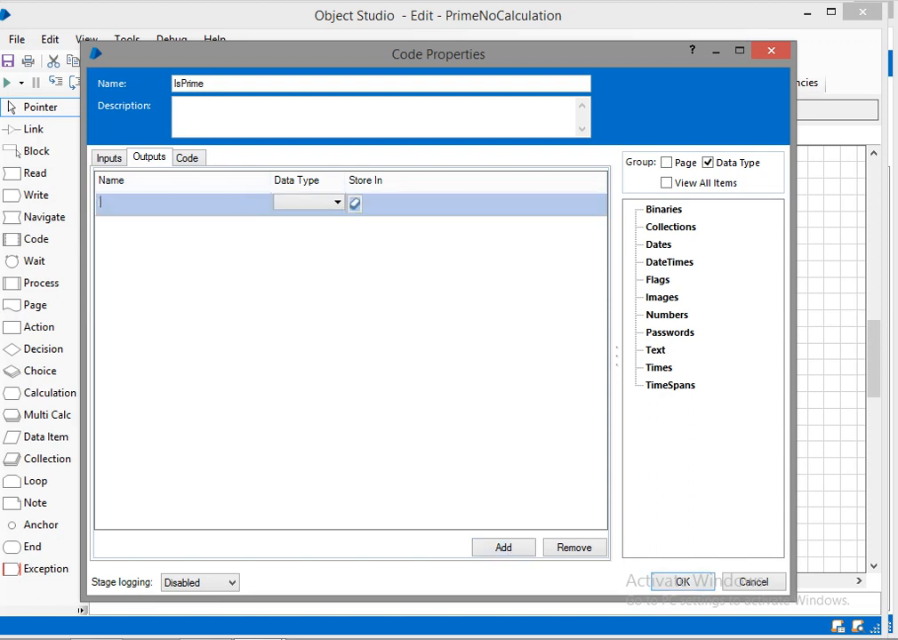
{"action": "type", "text": "outValue"}
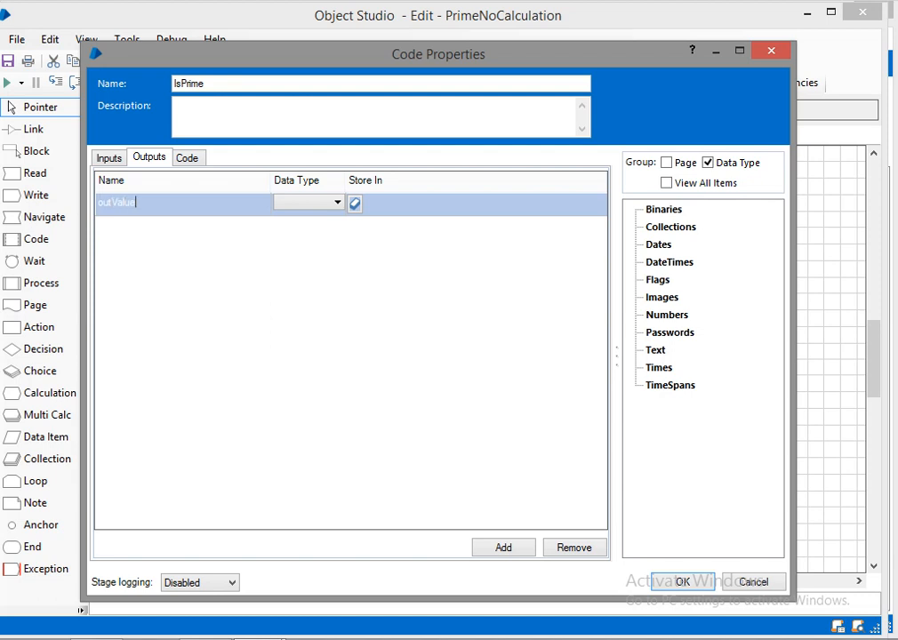
{"action": "left_click", "coordinate": [336, 203]}
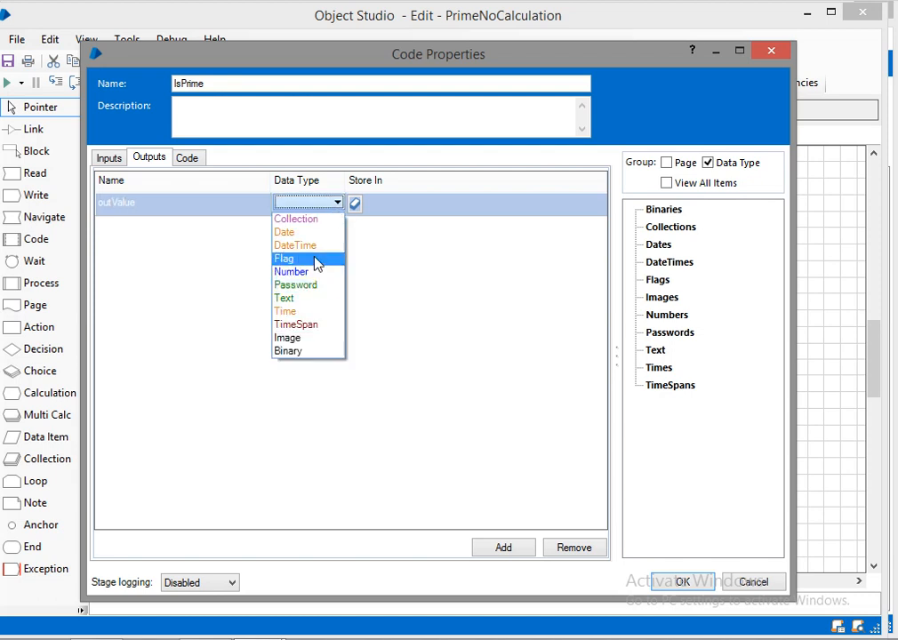
{"action": "left_click", "coordinate": [284, 258]}
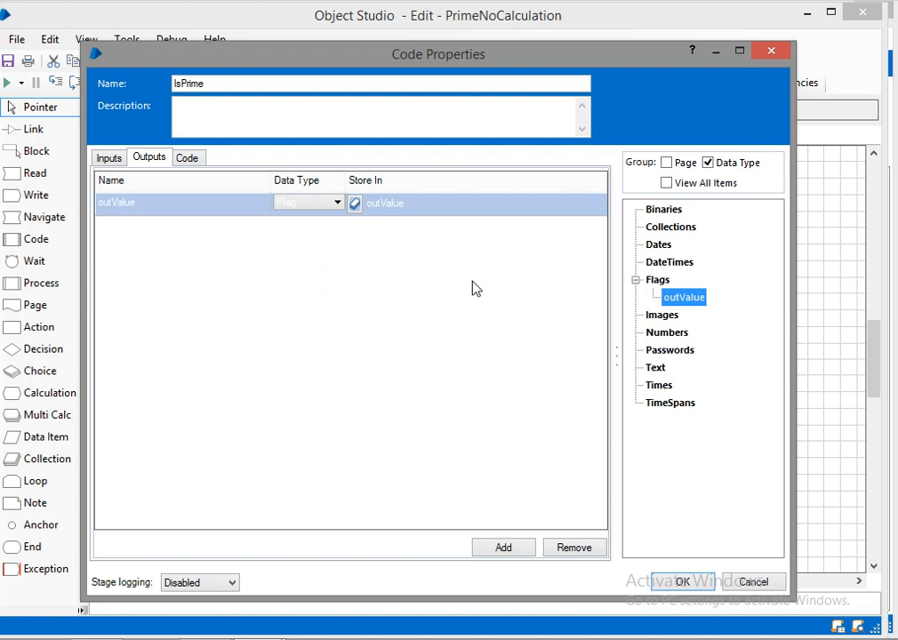
{"action": "mouse_move", "coordinate": [438, 273]}
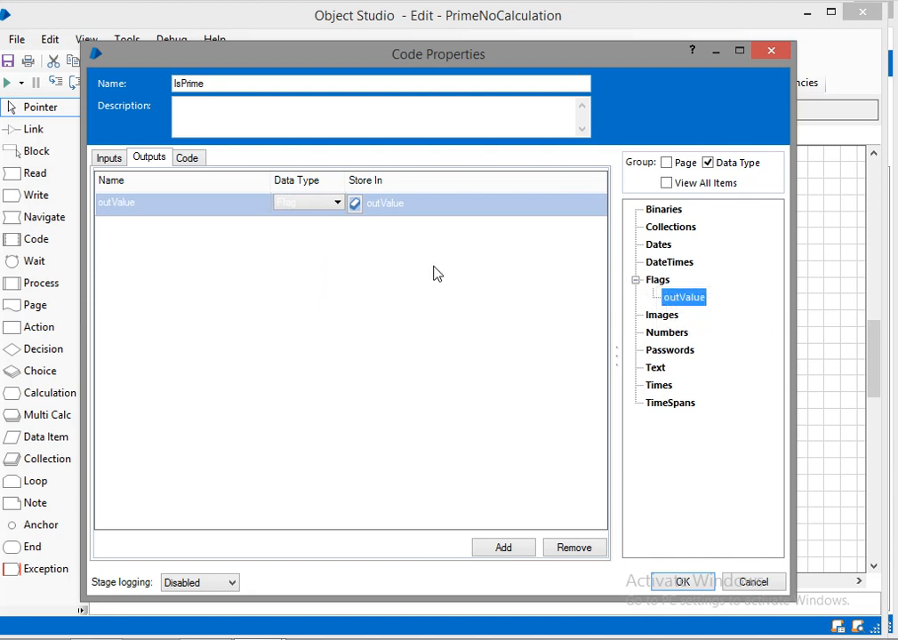
{"action": "mouse_move", "coordinate": [277, 277]}
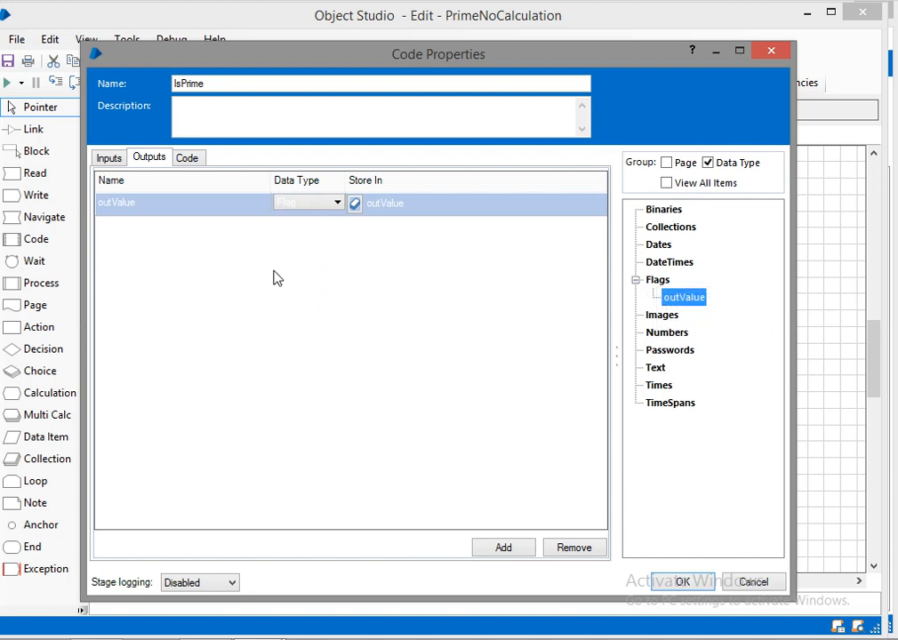
{"action": "left_click", "coordinate": [186, 157]}
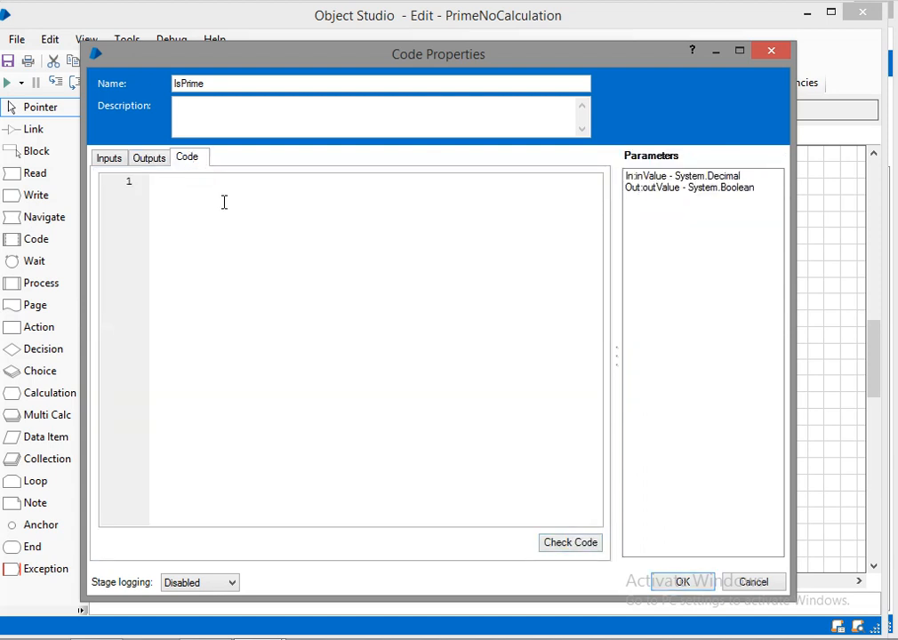
Step: Declare int i, initialise outValue false, and start a for loop from i = 2 to inValue - 1
{"action": "type", "text": "int i;"}
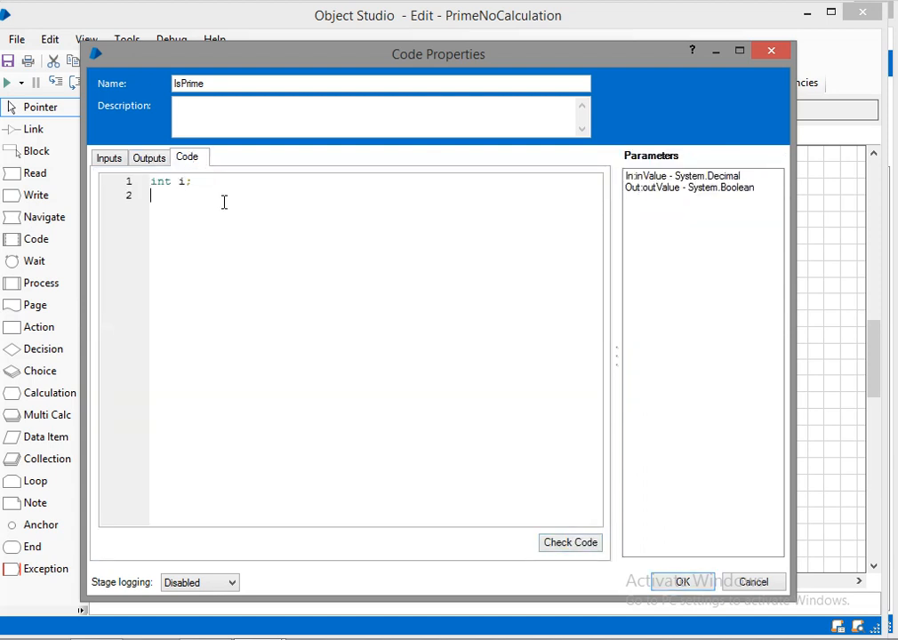
{"action": "type", "text": "outValu"}
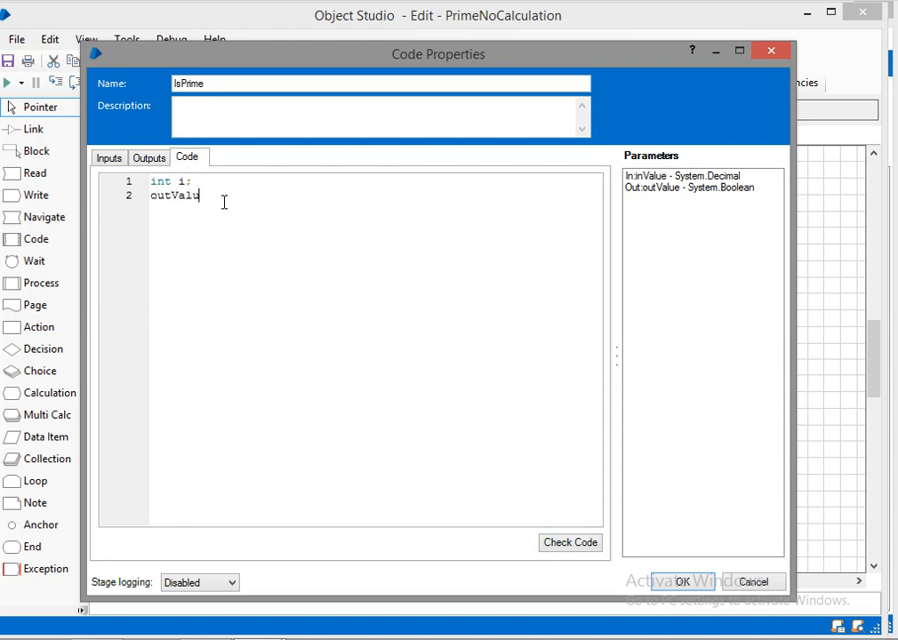
{"action": "type", "text": "= false;"}
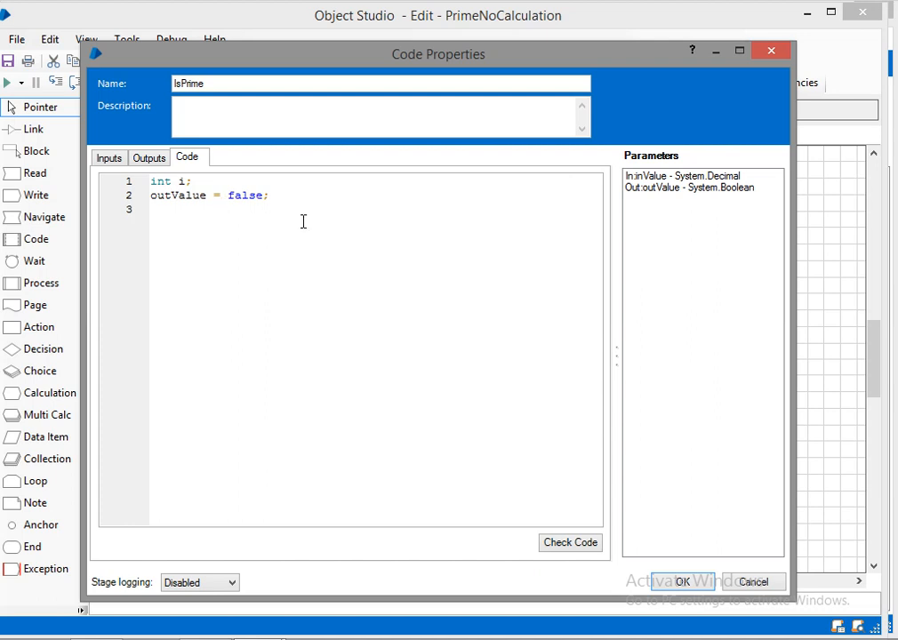
{"action": "type", "text": "for("}
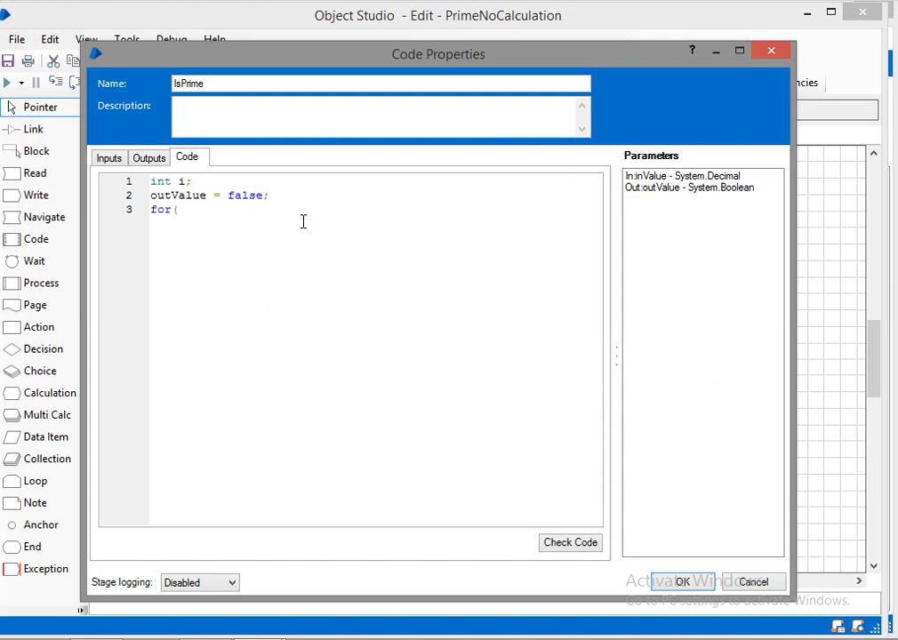
{"action": "type", "text": "i =2; i<="}
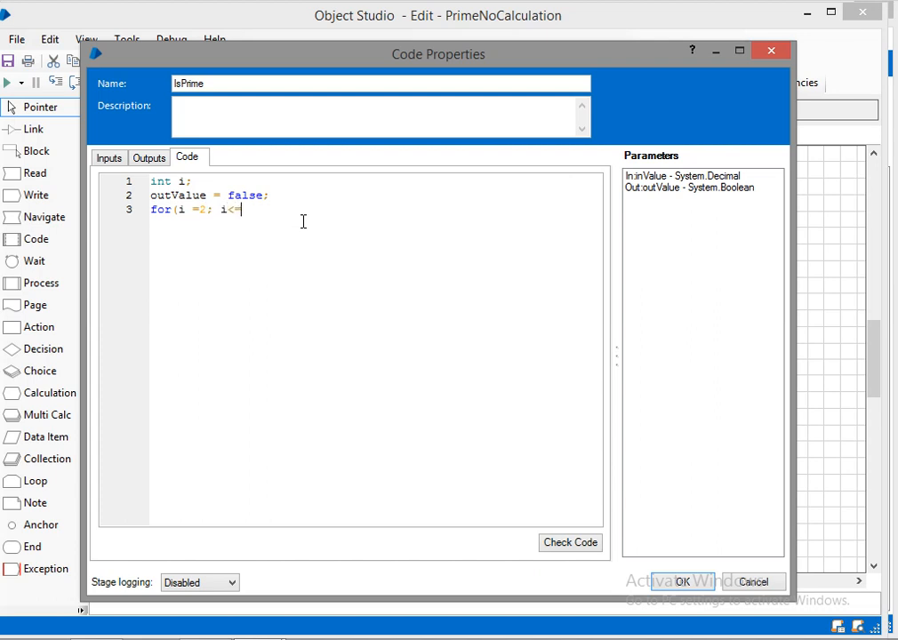
{"action": "type", "text": "inValue"}
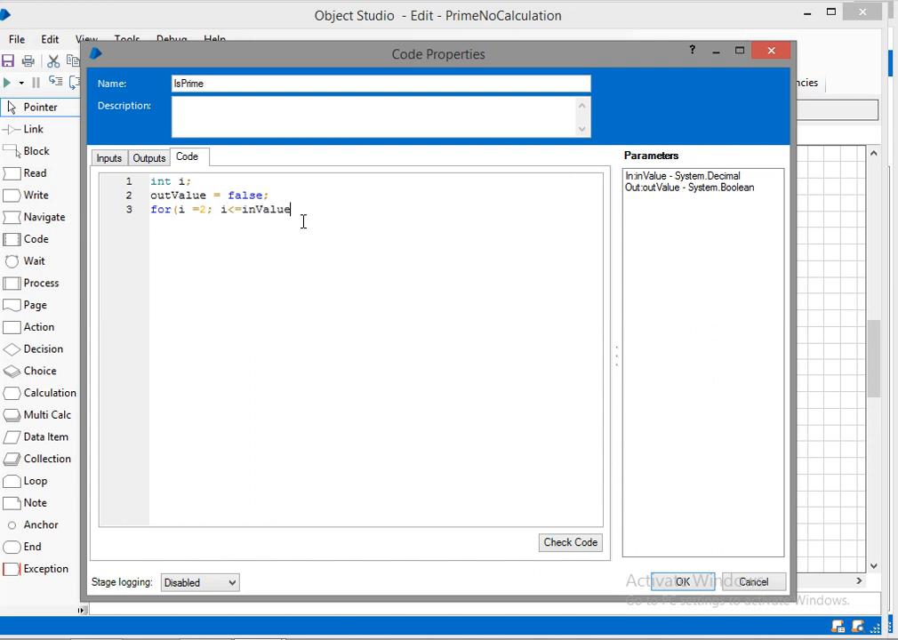
{"action": "type", "text": "-1; i++"}
{"action": "type", "text": "{"}
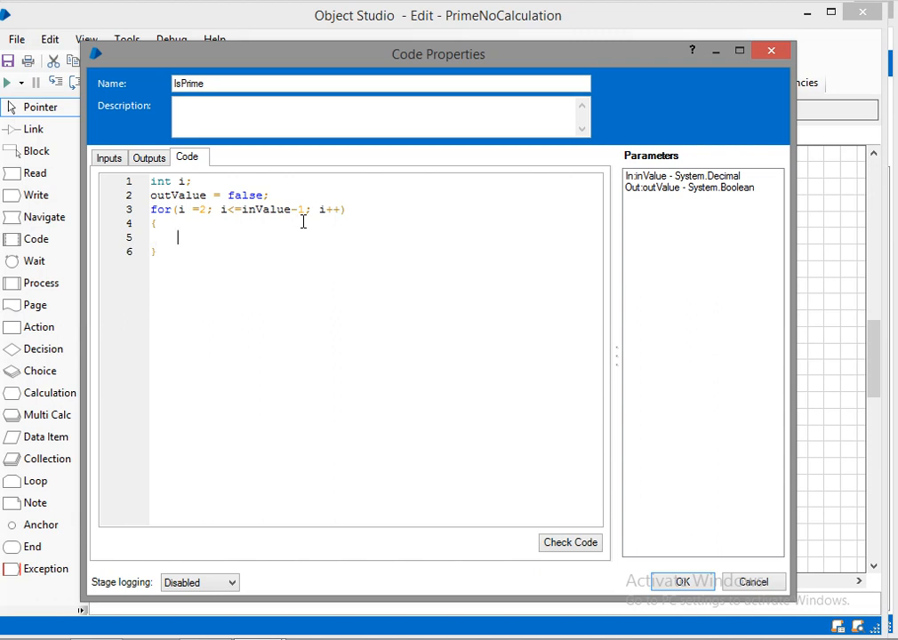
Step: Inside the loop, set outValue false and break when inValue % i == 0
{"action": "type", "text": "if(inV"}
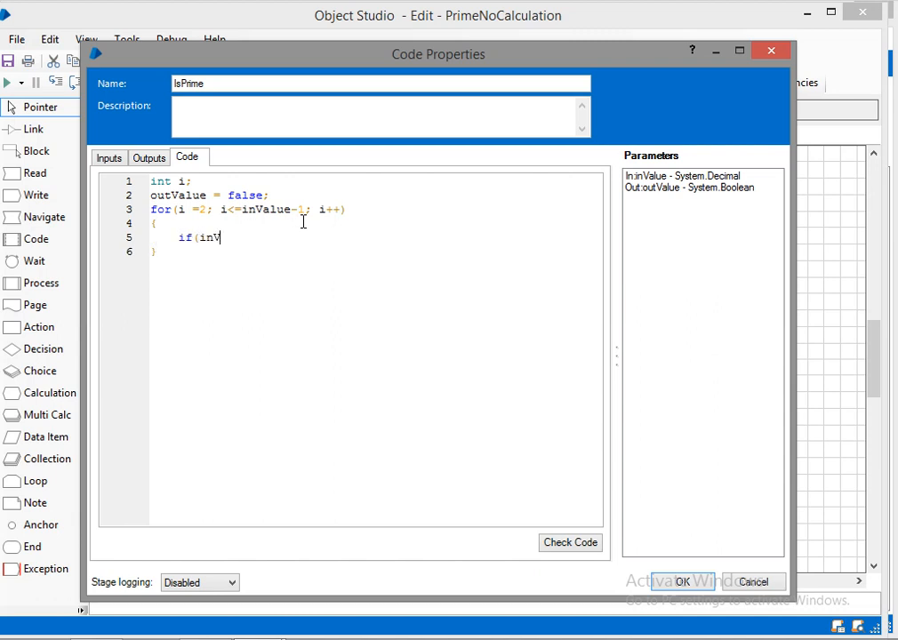
{"action": "type", "text": "alue"}
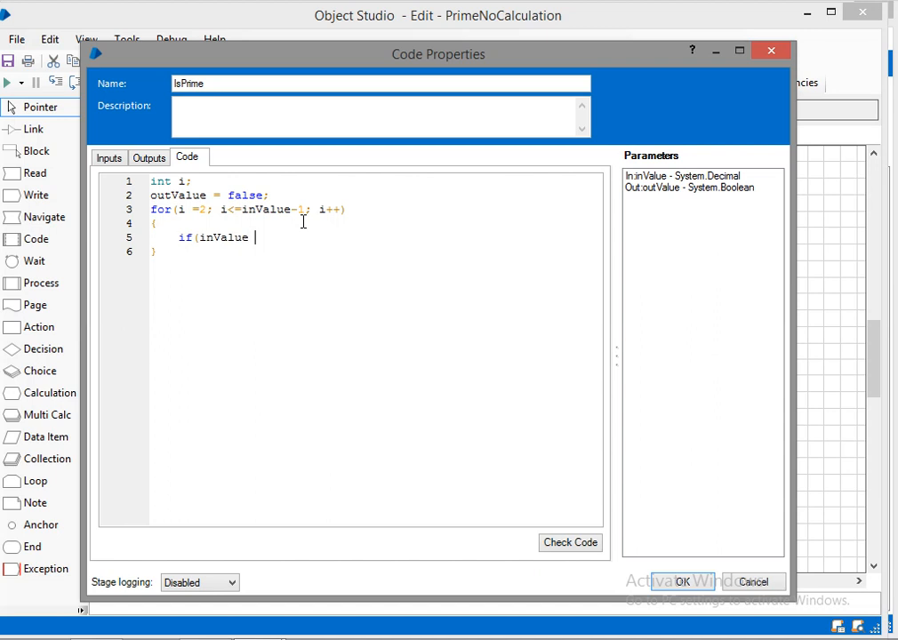
{"action": "type", "text": "%i"}
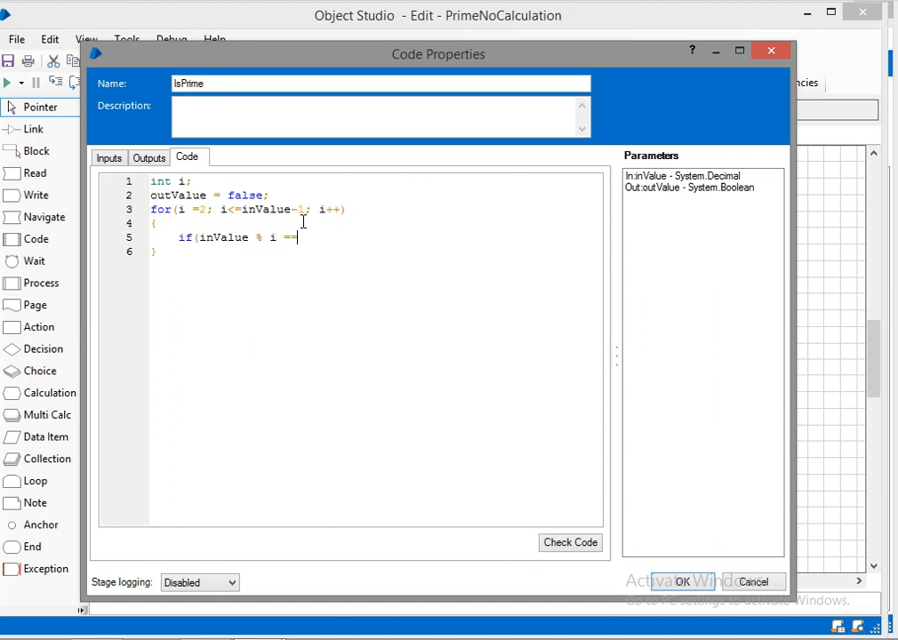
{"action": "type", "text": "0){"}
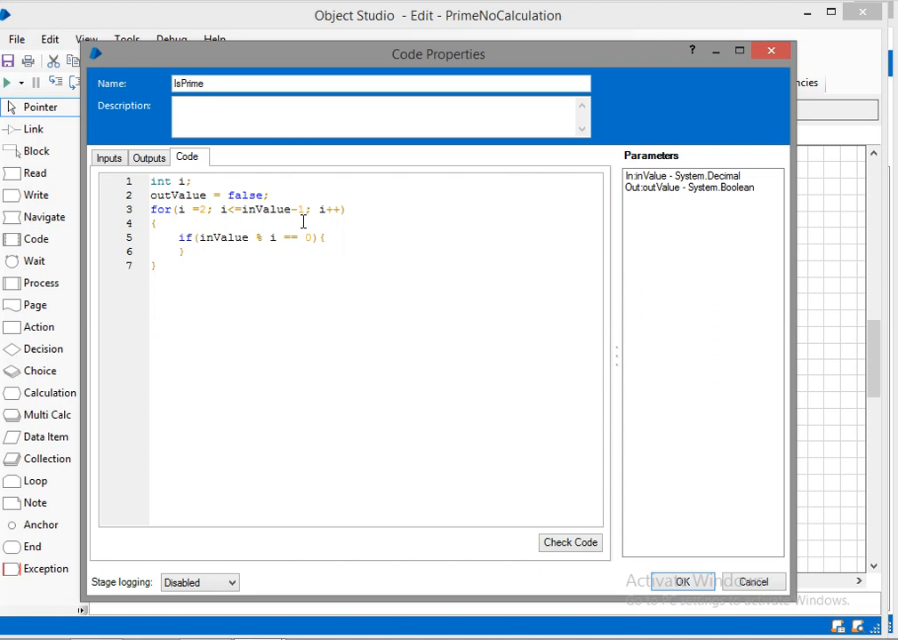
{"action": "type", "text": "out"}
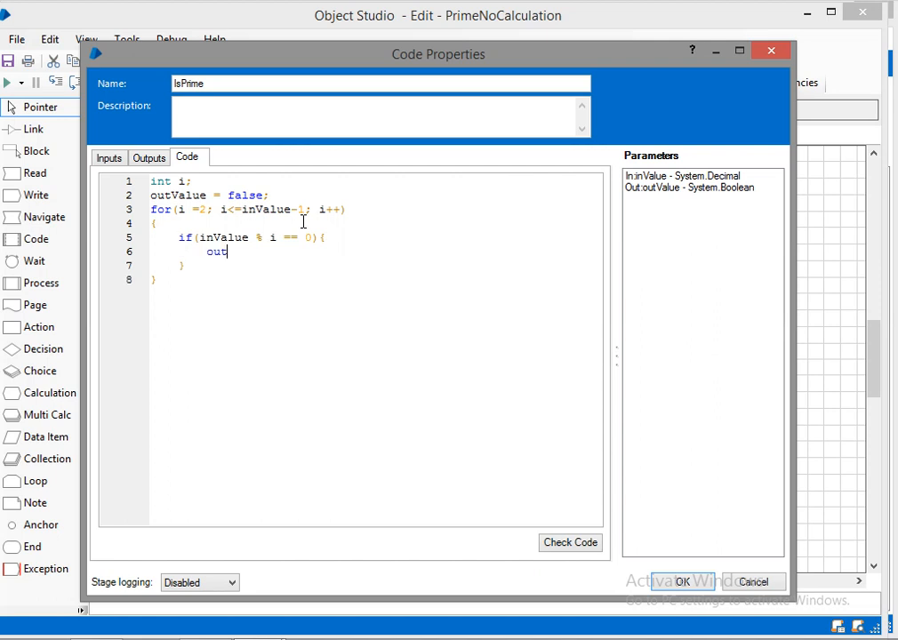
{"action": "type", "text": "Value"}
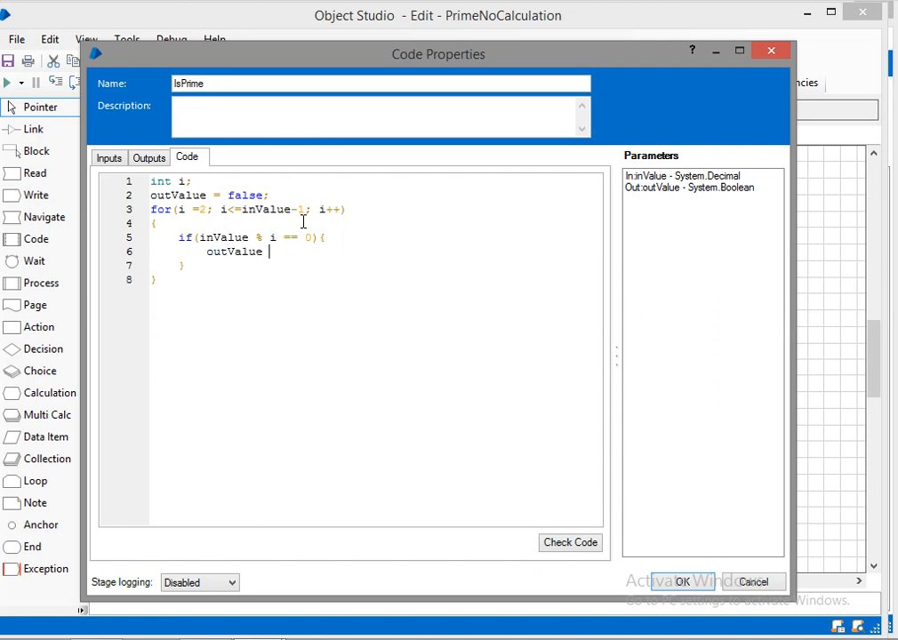
{"action": "type", "text": "= false;"}
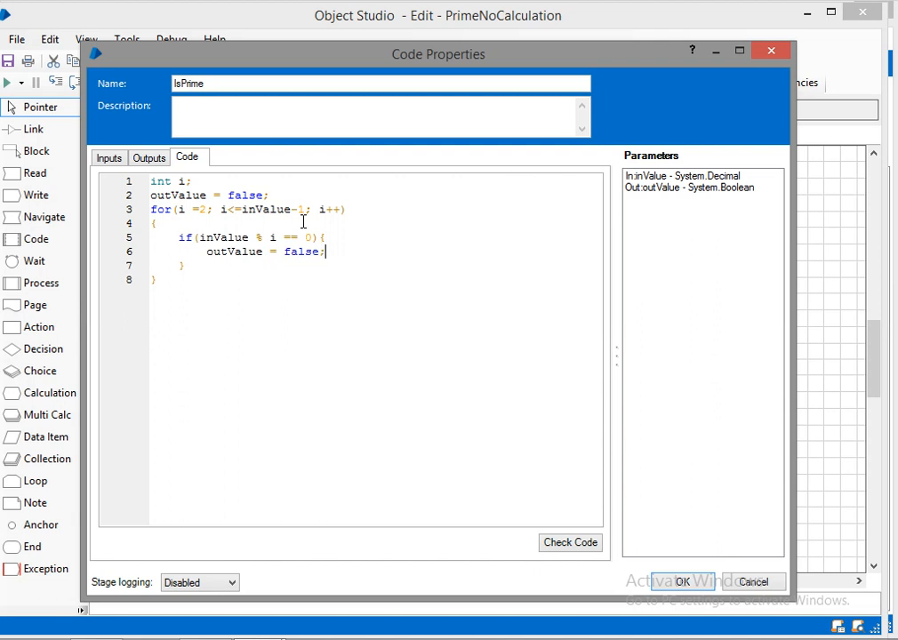
{"action": "type", "text": "break;"}
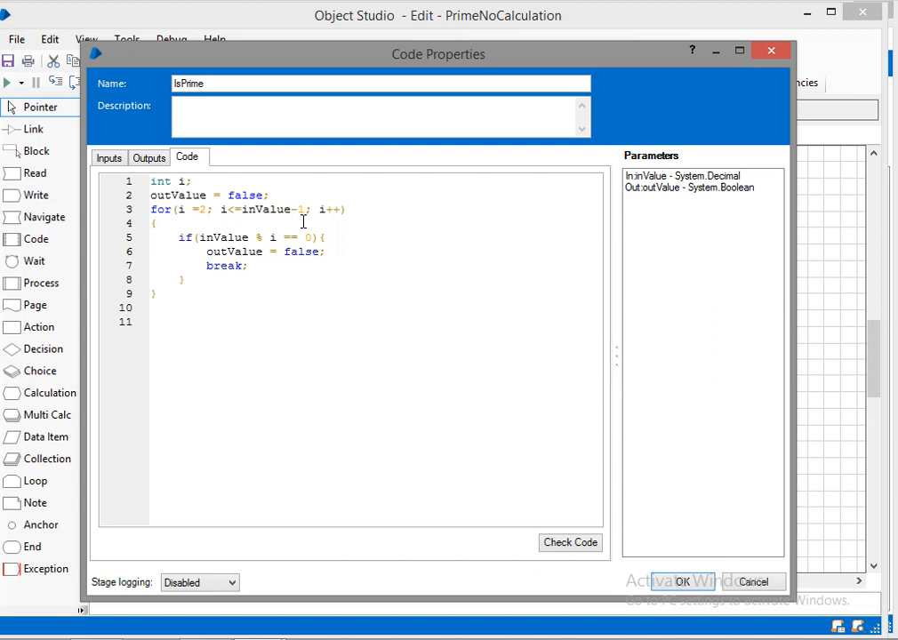
Step: After the loop, set outValue true when i == inValue
{"action": "type", "text": "if(i ="}
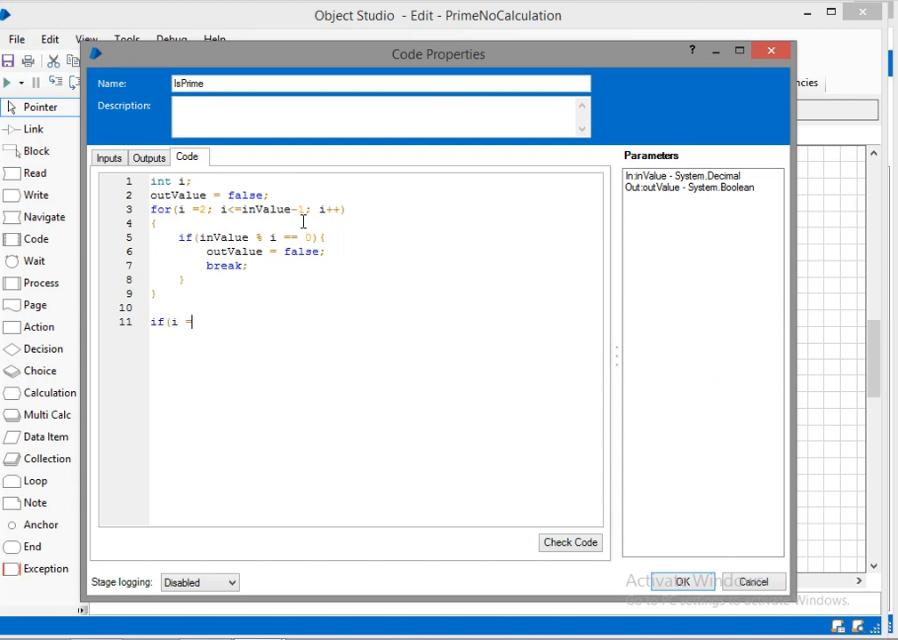
{"action": "type", "text": "== inVal"}
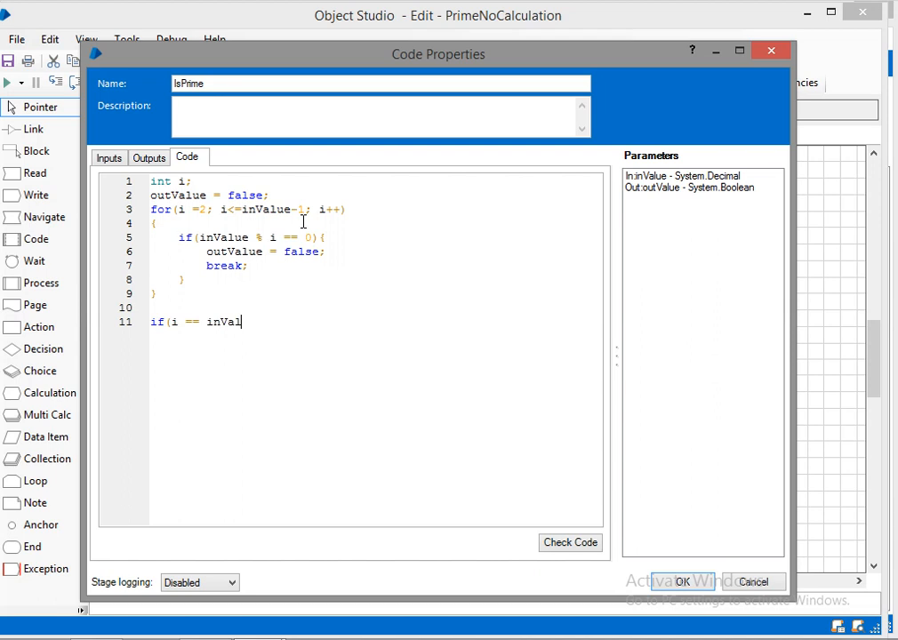
{"action": "type", "text": "ue)"}
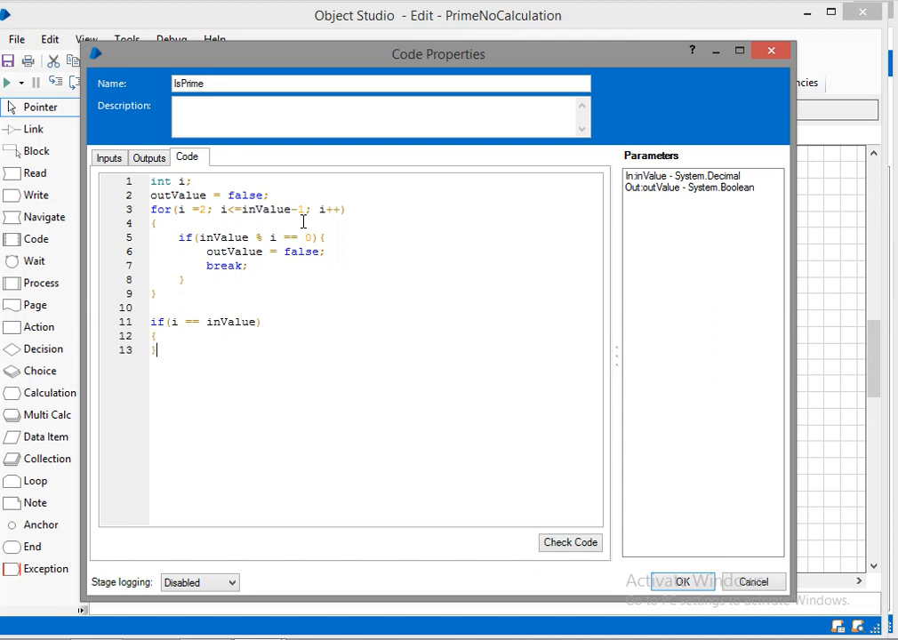
{"action": "type", "text": "o"}
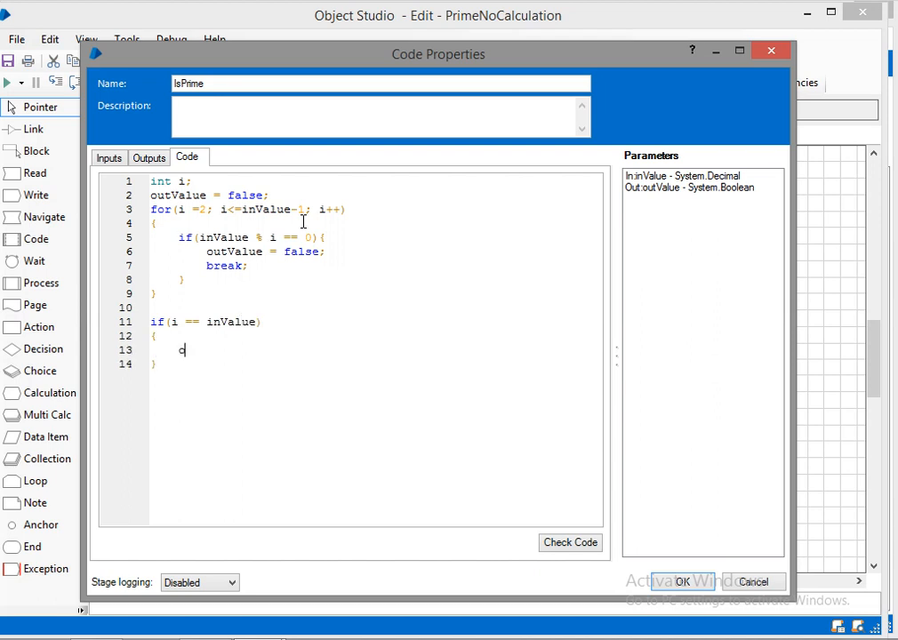
{"action": "type", "text": "utValue = true;"}
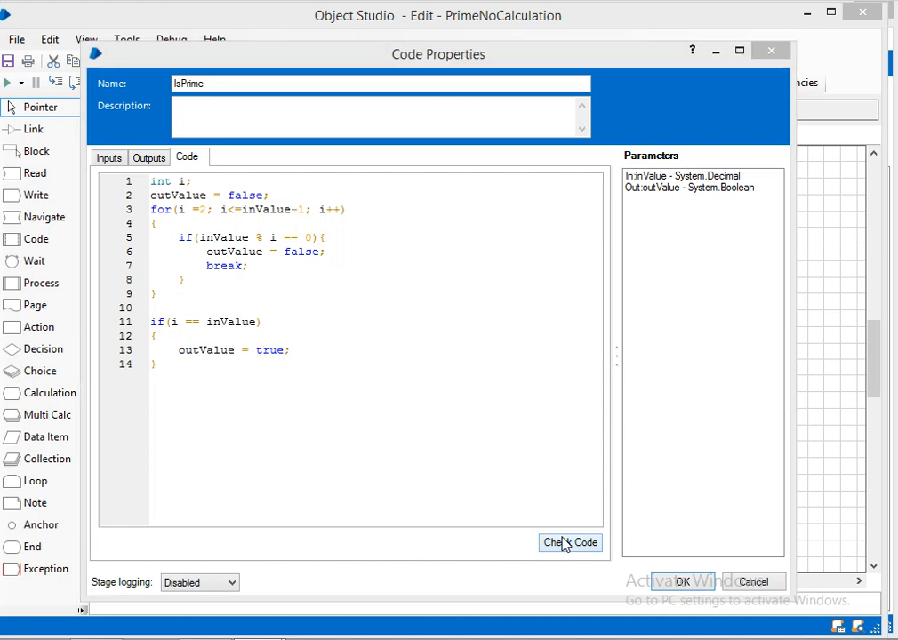
Step: Validate the IsPrime code with no issues and confirm the stage properties
{"action": "left_click", "coordinate": [569, 543]}
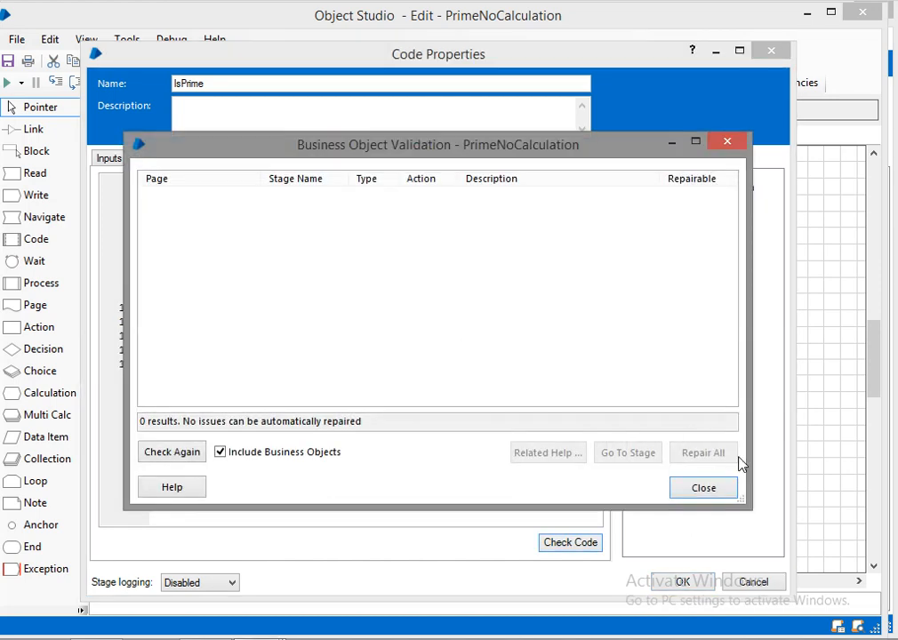
{"action": "left_click", "coordinate": [702, 488]}
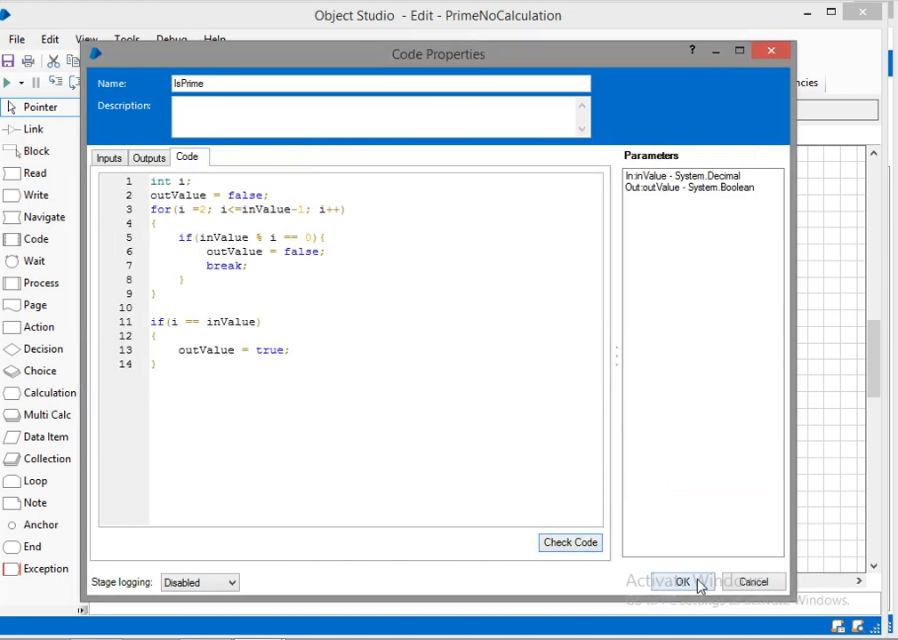
{"action": "left_click", "coordinate": [683, 581]}
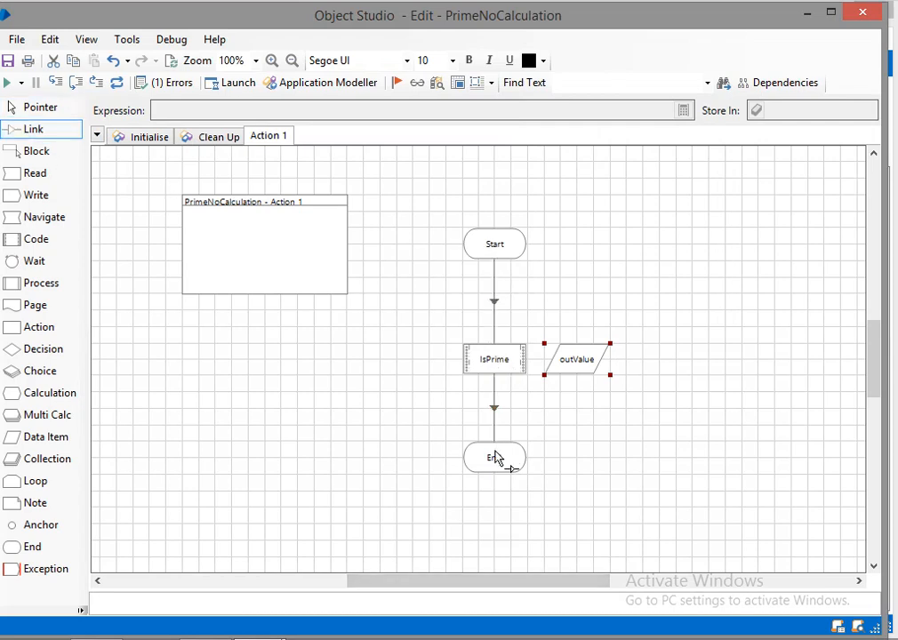
Step: Run Action 1 with input 10, yielding outValue False
{"action": "right_click", "coordinate": [494, 243]}
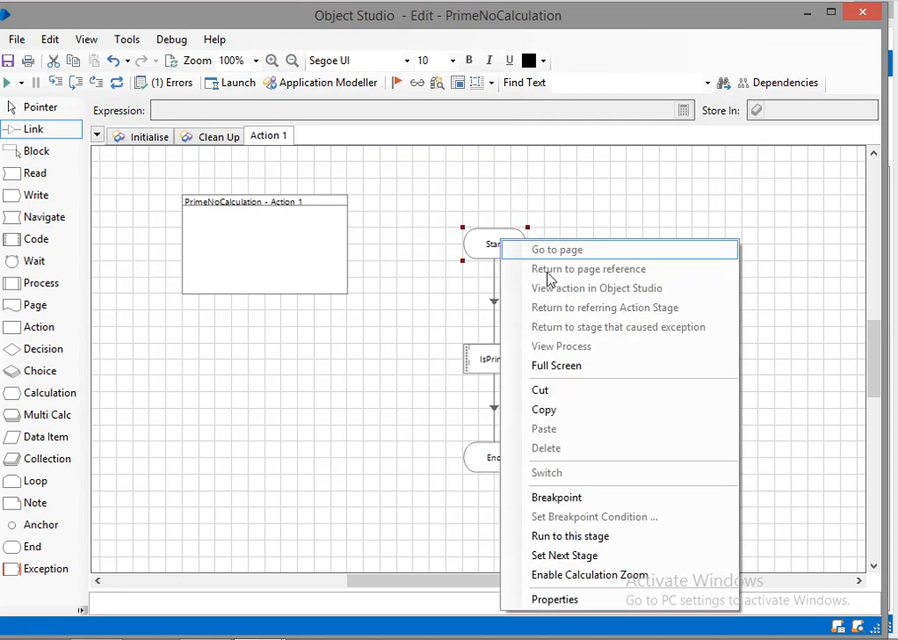
{"action": "mouse_move", "coordinate": [578, 537]}
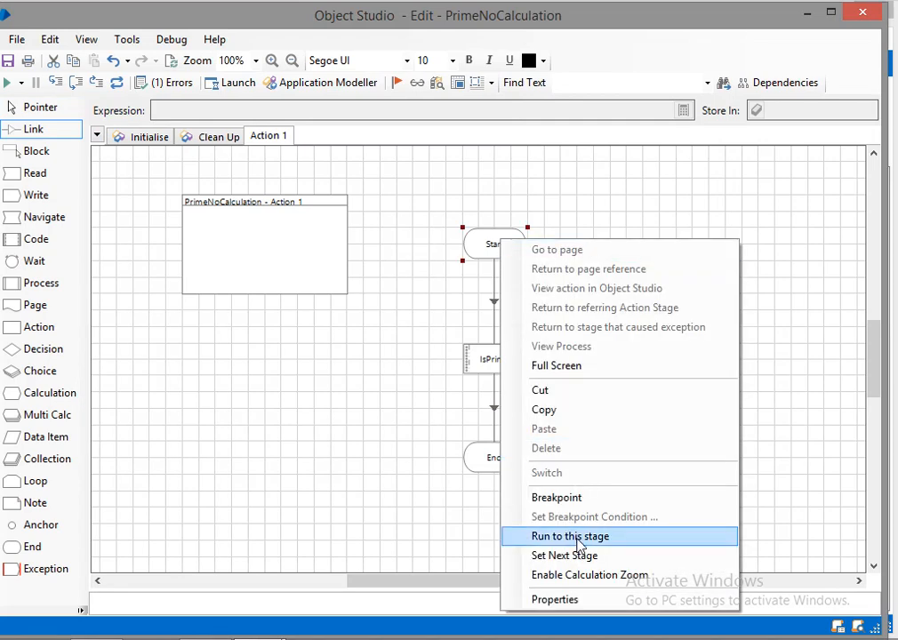
{"action": "left_click", "coordinate": [569, 535]}
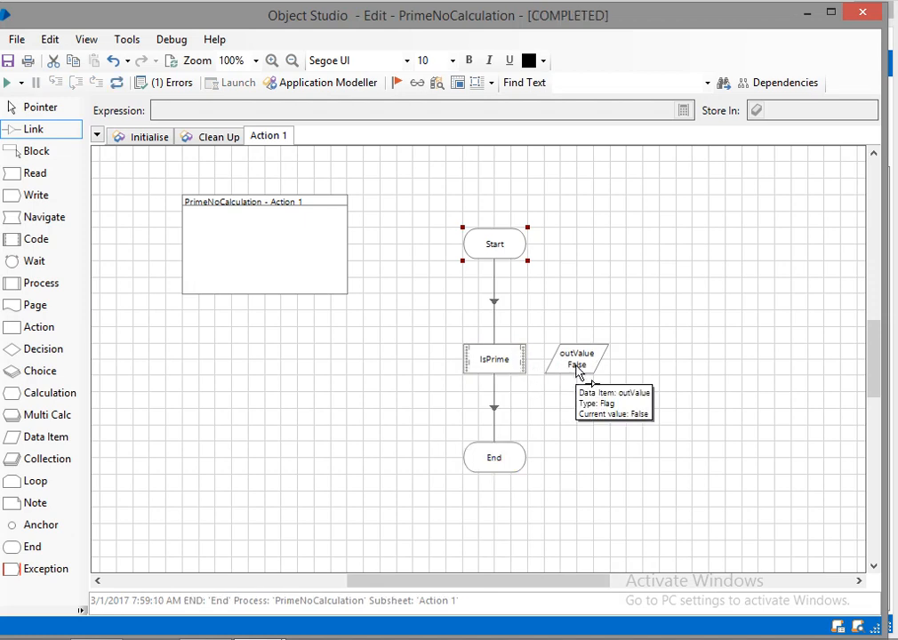
{"action": "mouse_move", "coordinate": [502, 366]}
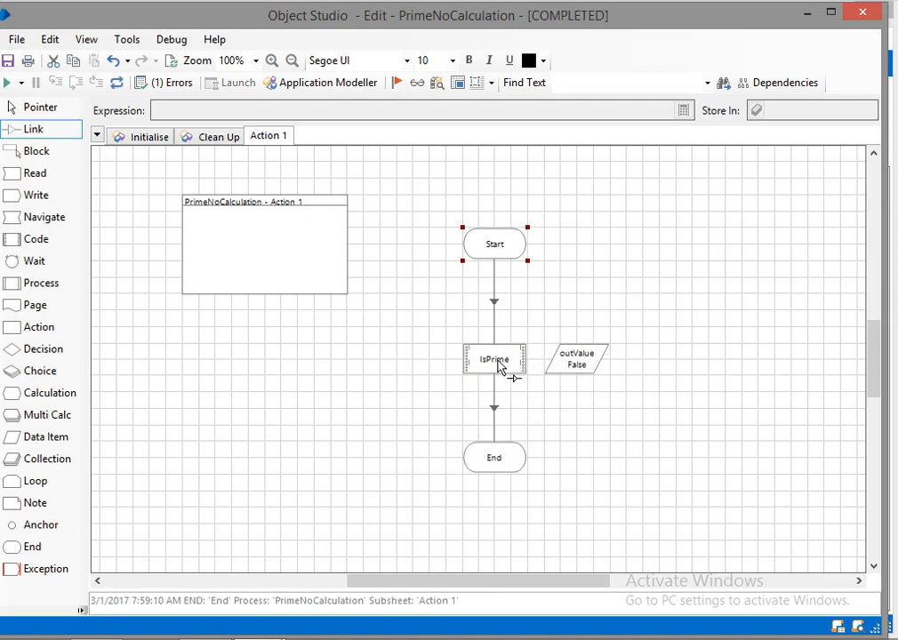
Step: Change the IsPrime stage's inValue input to 7
{"action": "double_click", "coordinate": [494, 360]}
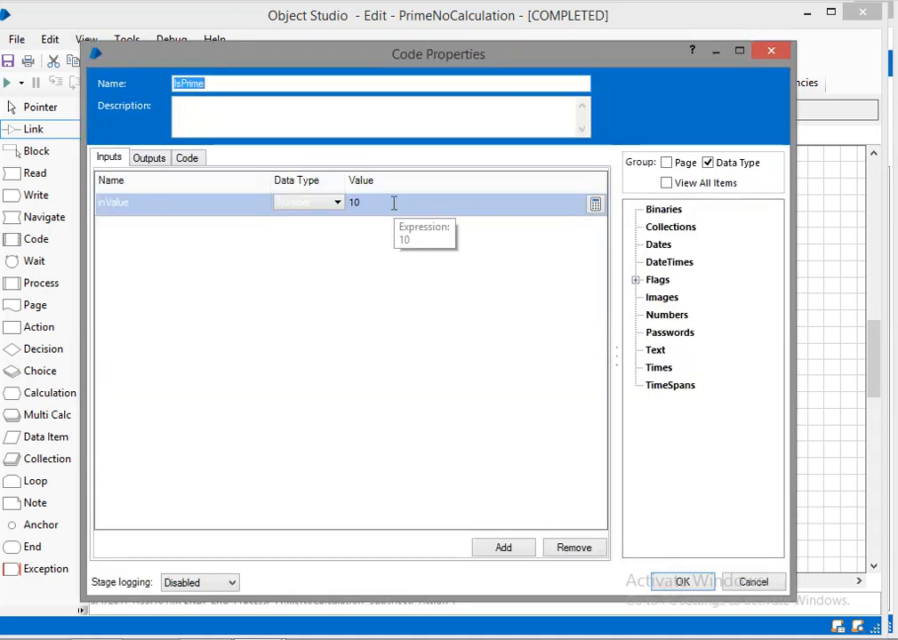
{"action": "type", "text": "7"}
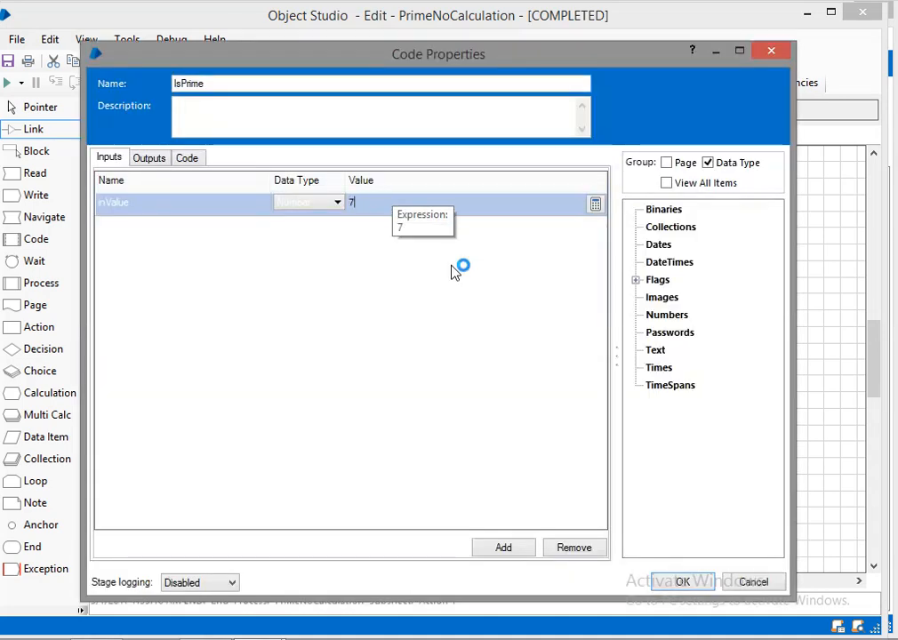
{"action": "left_click", "coordinate": [681, 582]}
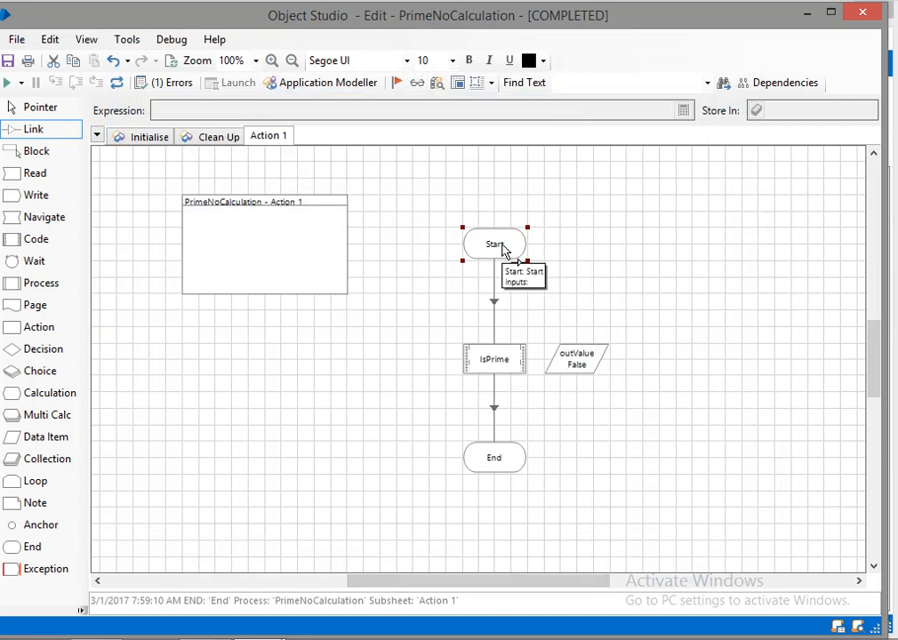
Step: Rerun Action 1 with input 7 so outValue shows True
{"action": "right_click", "coordinate": [495, 244]}
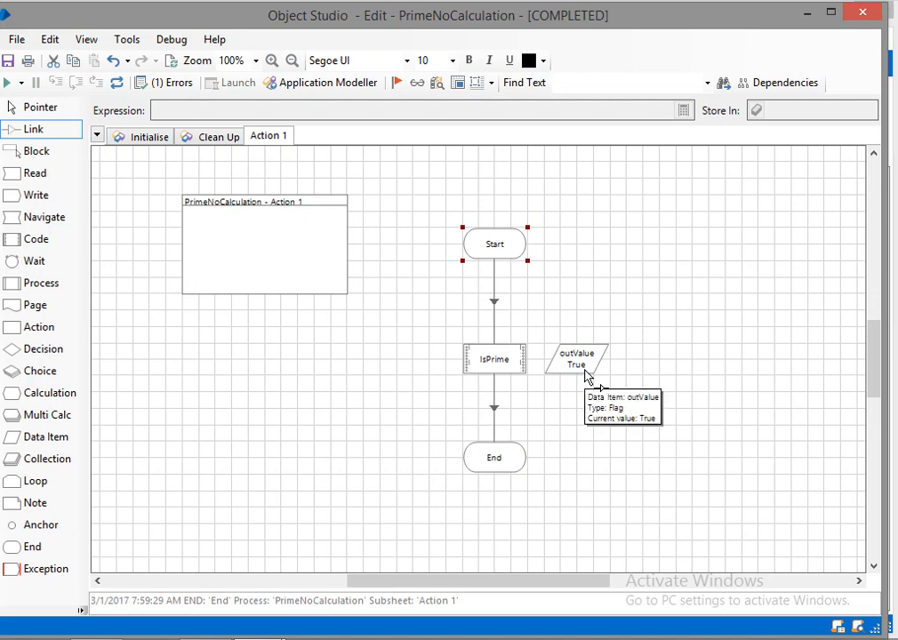
{"action": "mouse_move", "coordinate": [662, 333]}
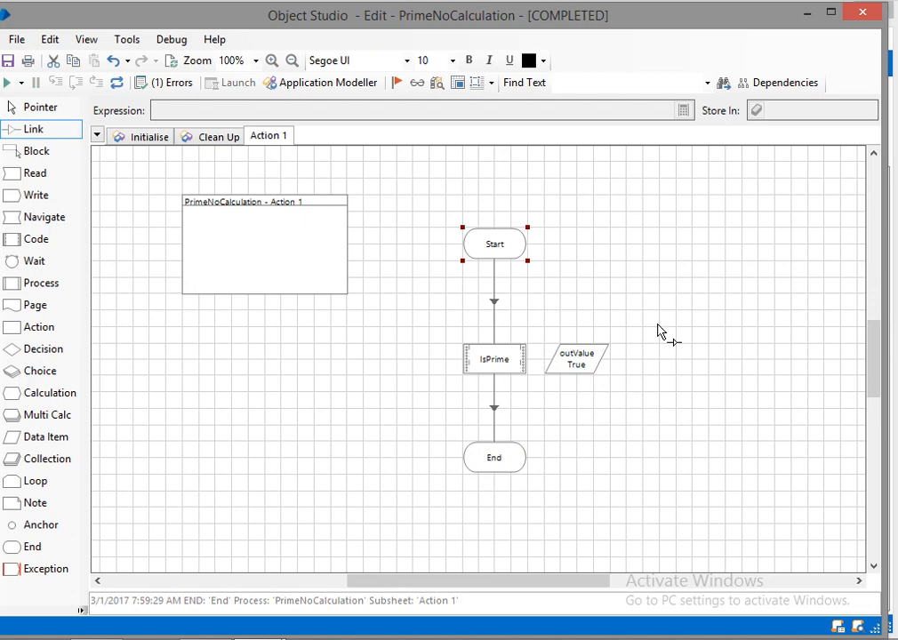